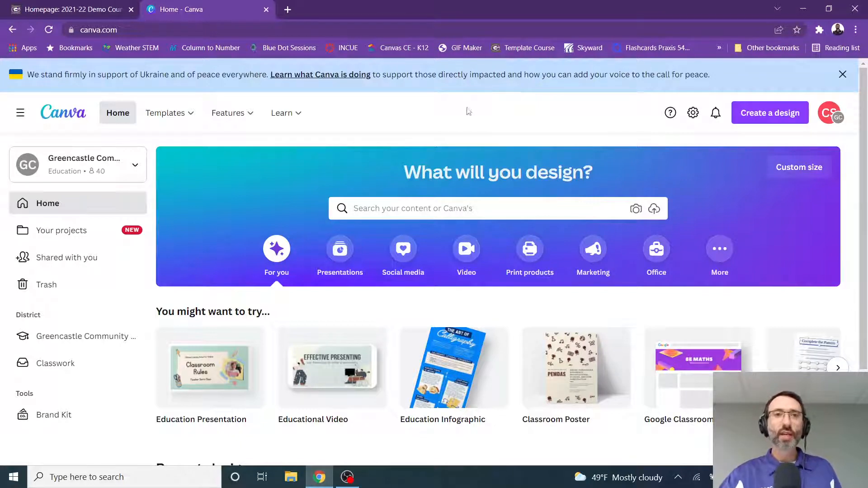
mouse_move(438, 121)
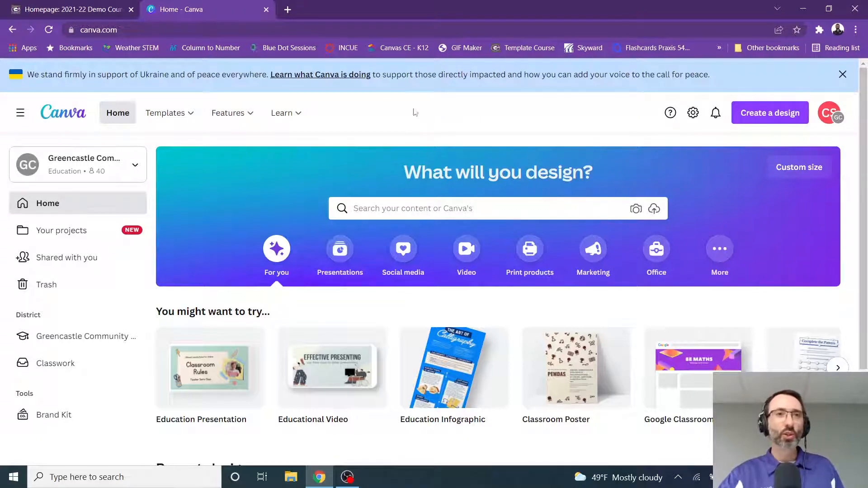
Search Canva for 'Canvas Button' and scroll through the 33 matching templates.
click(66, 9)
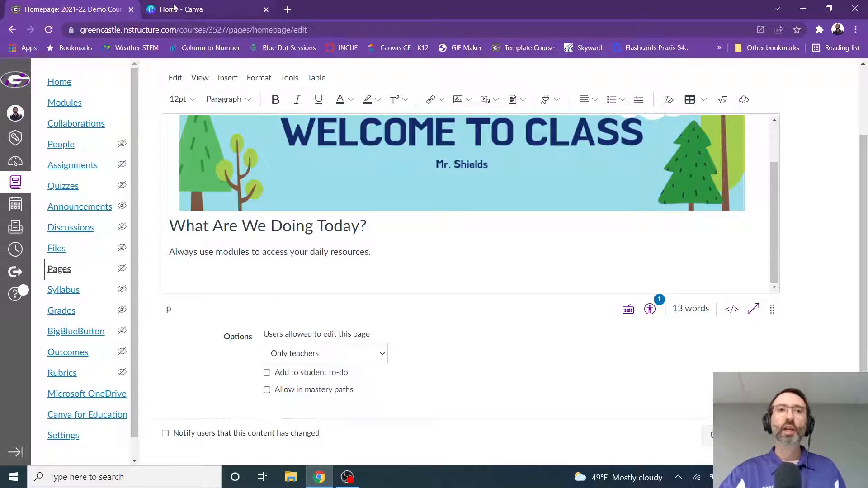
click(188, 9)
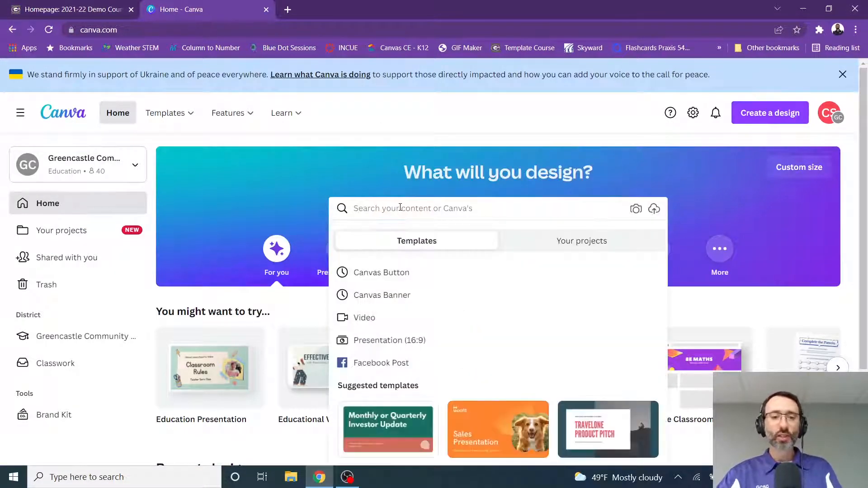
text(Canvas Button)
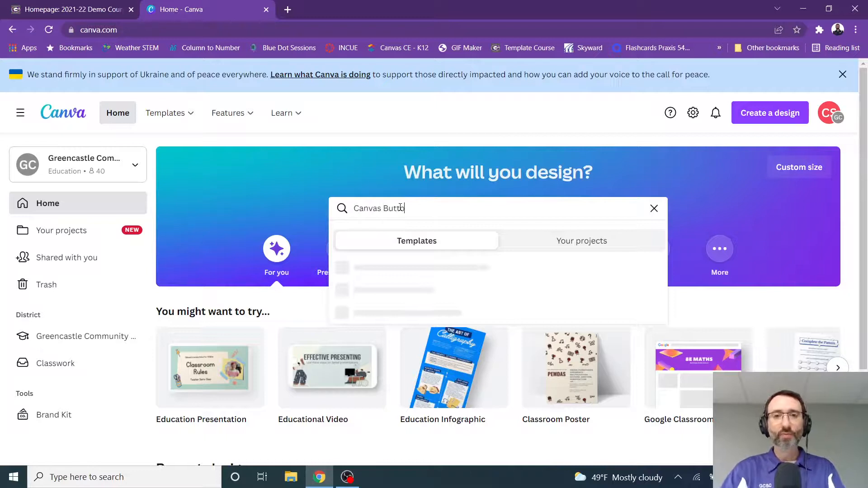
key(Enter)
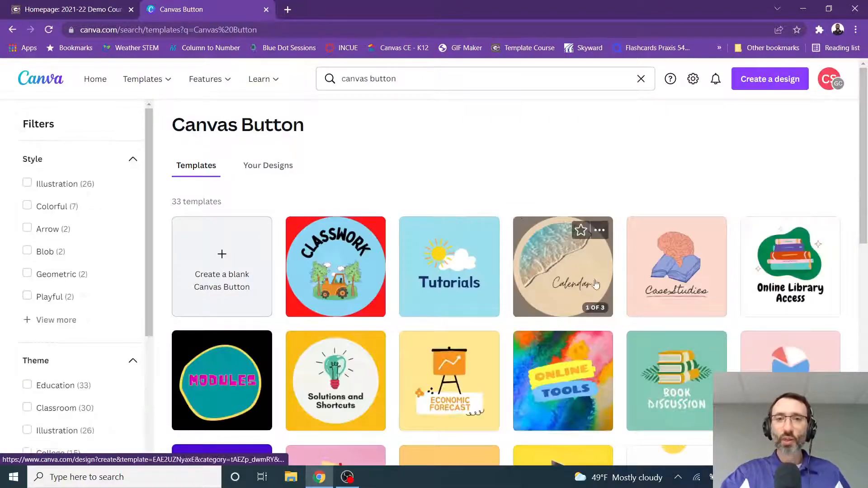
scroll(down, 3)
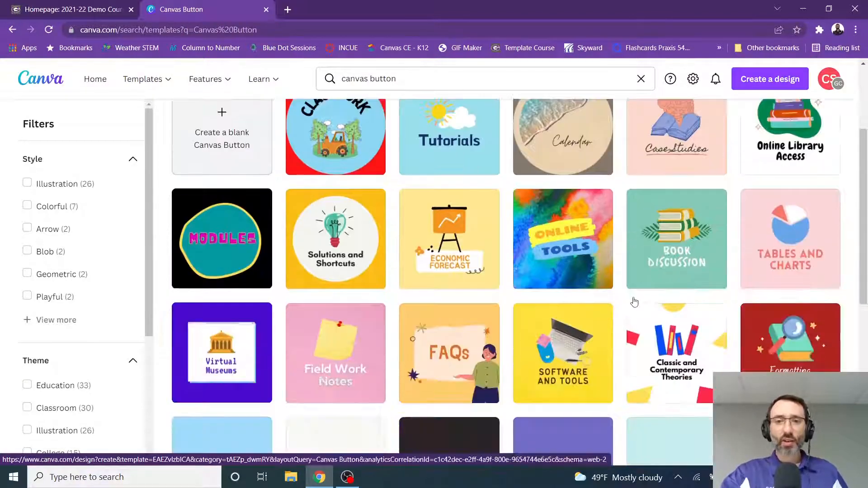
scroll(down, 3)
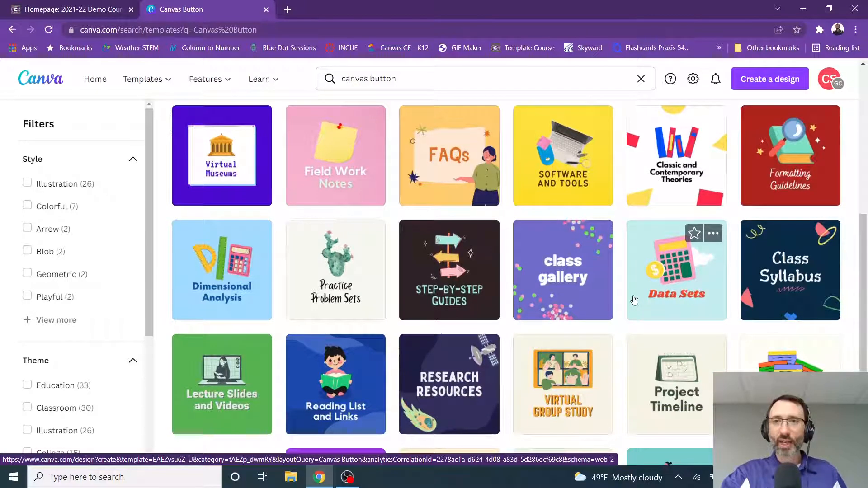
scroll(down, 3)
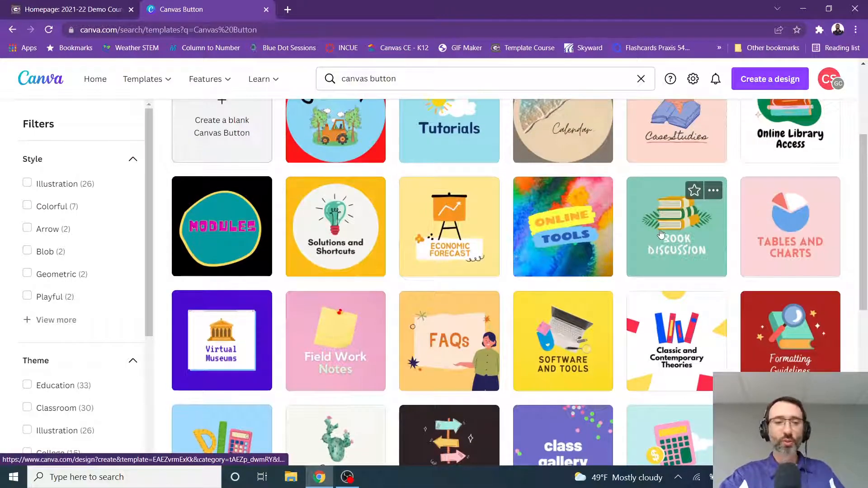
Open the teal Book Discussion template in the editor and glance at the Logos panel.
click(677, 226)
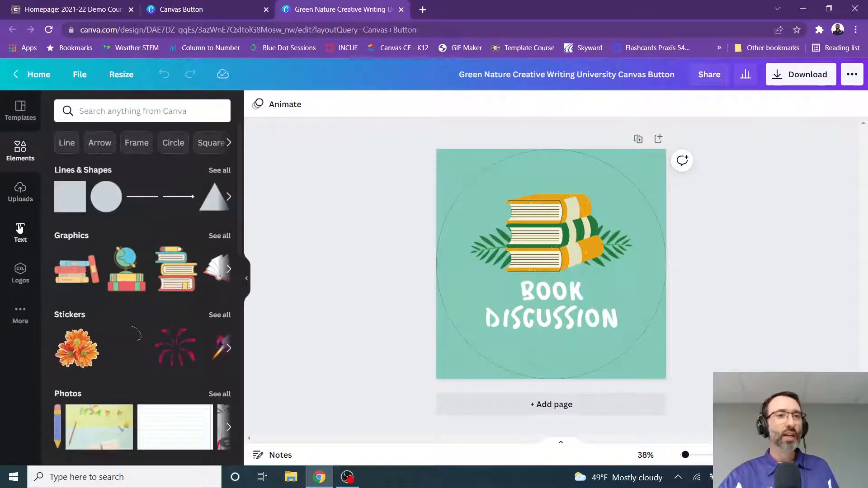
click(20, 271)
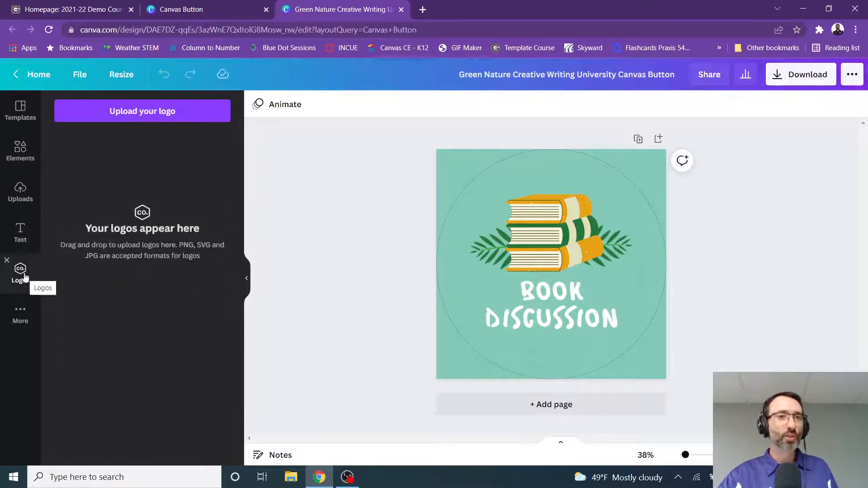
click(20, 110)
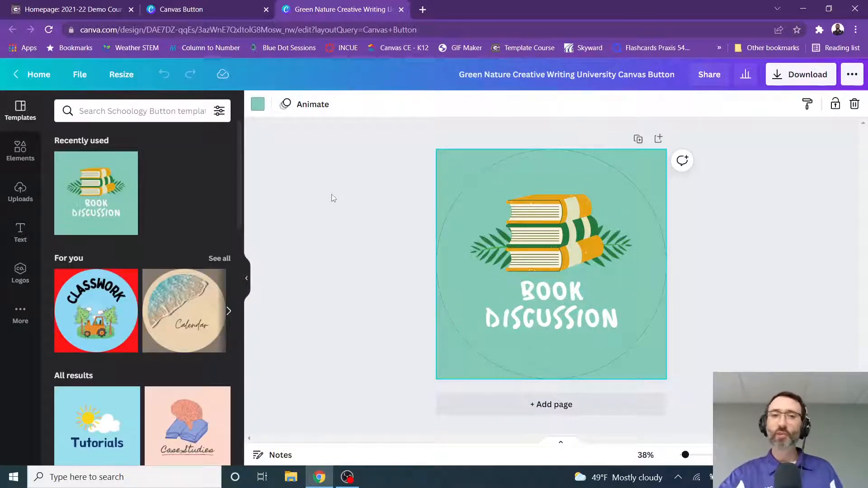
mouse_move(357, 207)
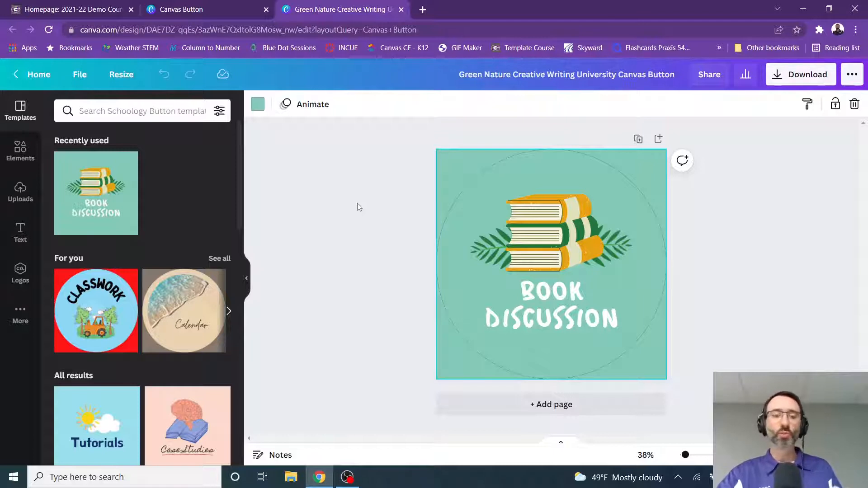
mouse_move(391, 214)
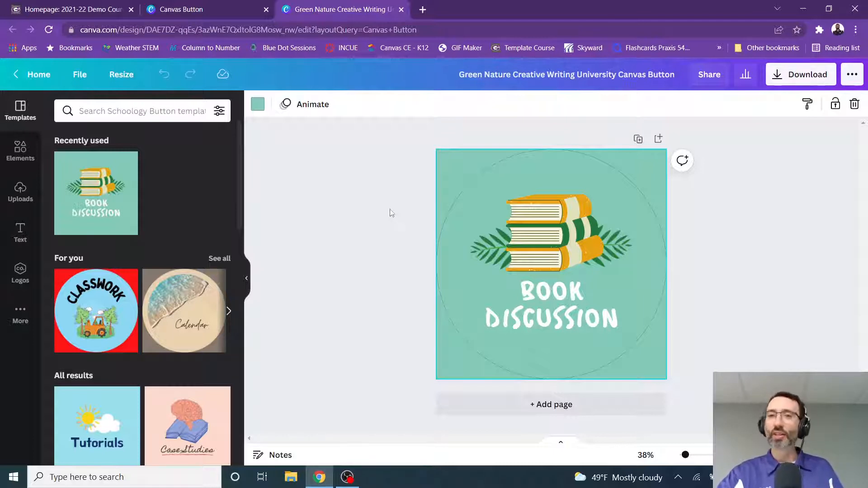
Replace the BOOK DISCUSSION title text with CLASSWORK.
click(551, 307)
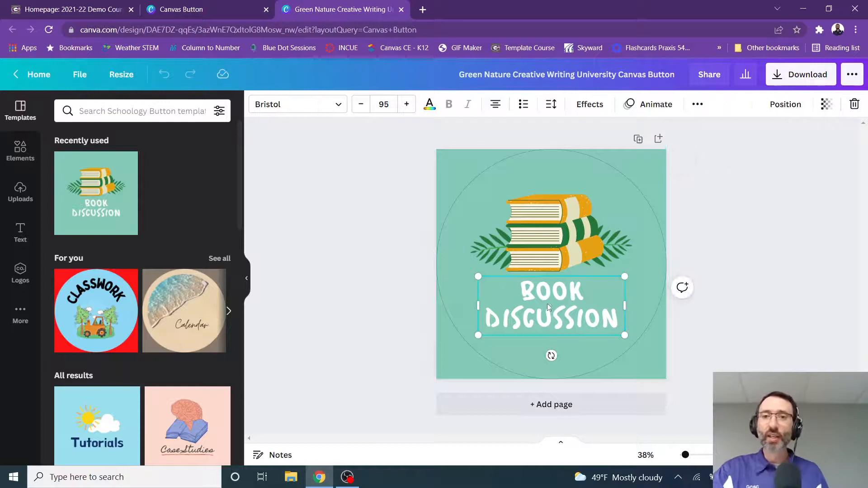
triple_click(551, 305)
text(CLASSWORK)
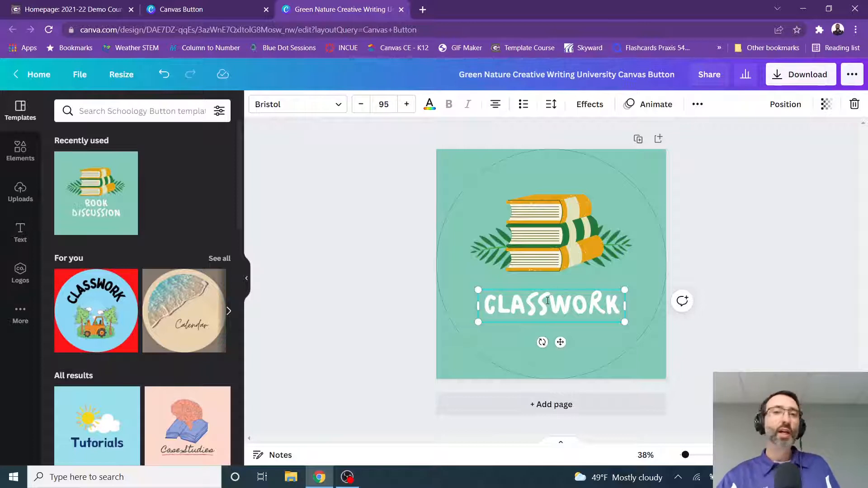
click(763, 258)
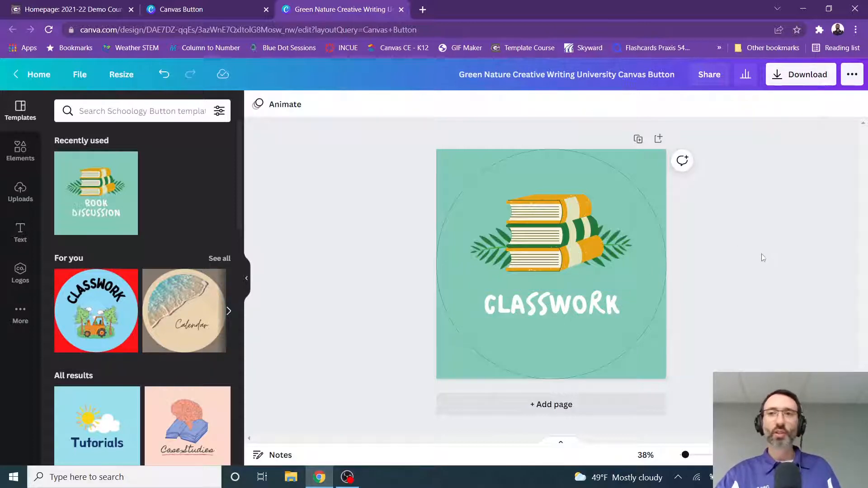
mouse_move(801, 83)
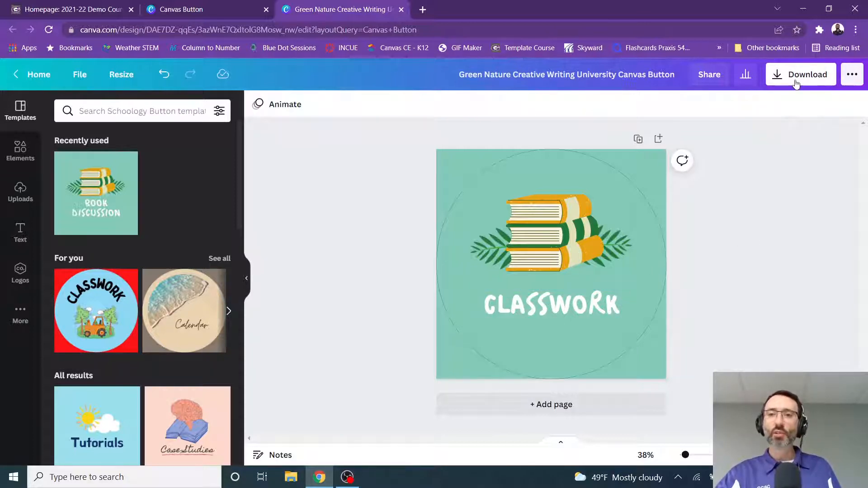
Download the CLASSWORK button as a 540 × 540 px PNG into Downloads.
click(800, 74)
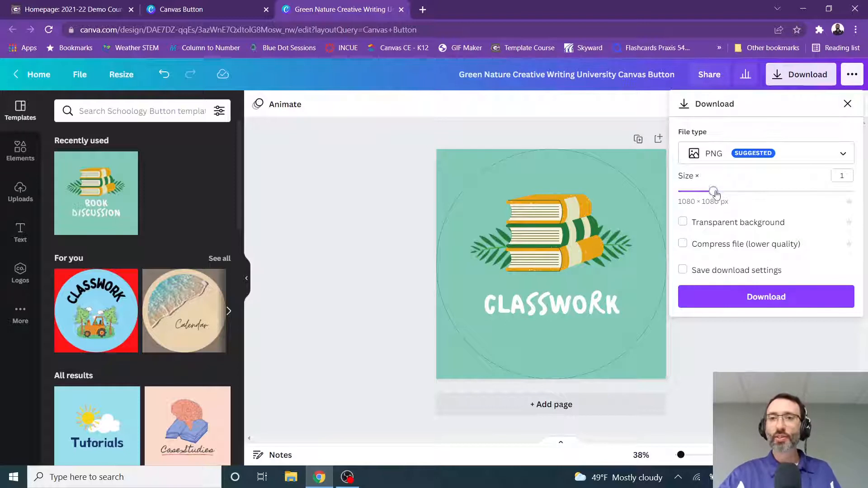
drag(715, 190, 678, 191)
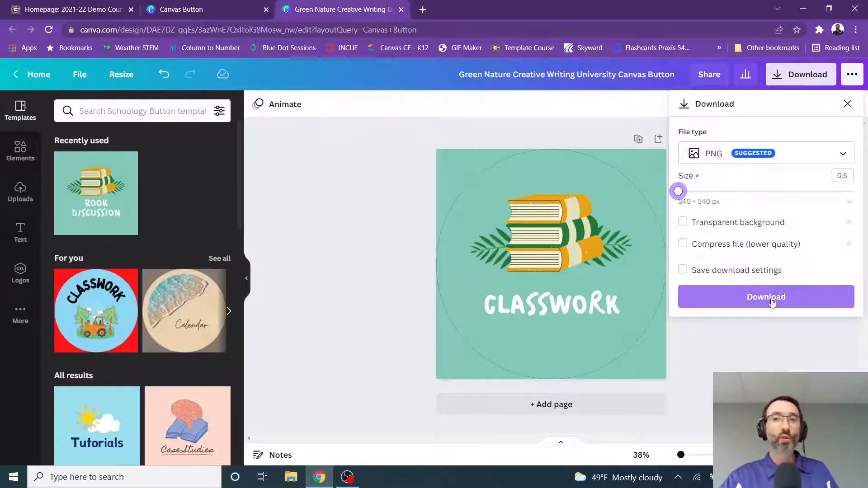
click(766, 297)
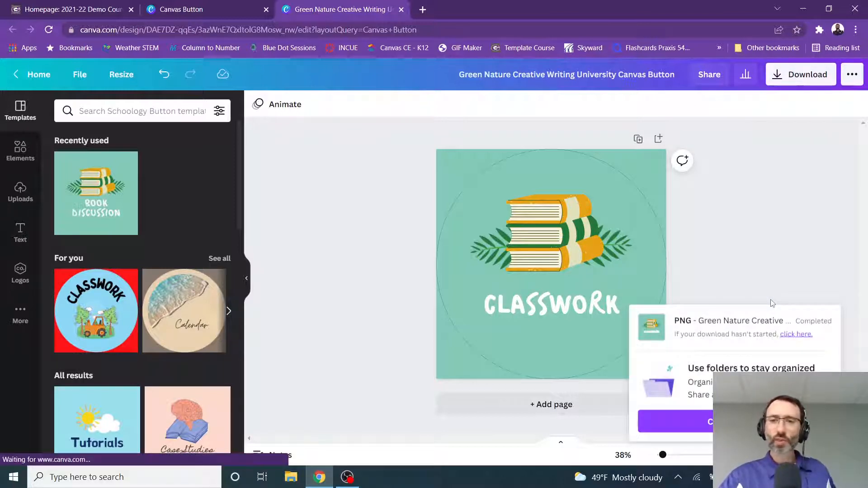
mouse_move(763, 300)
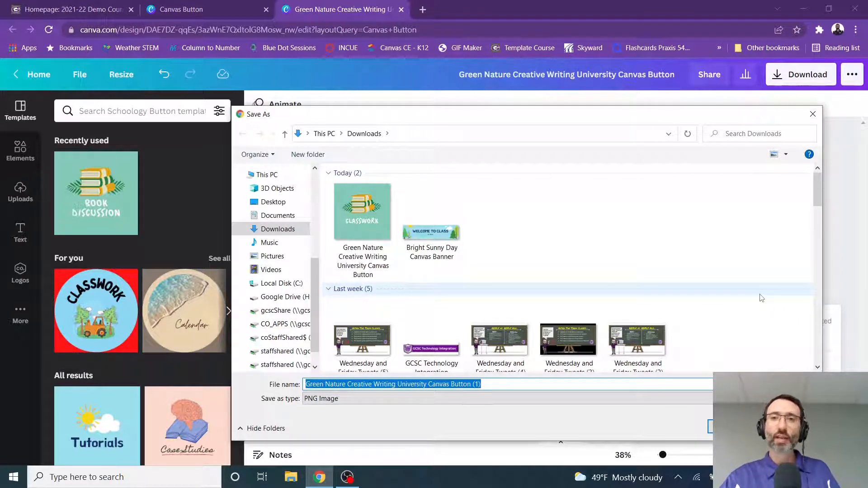
mouse_move(721, 292)
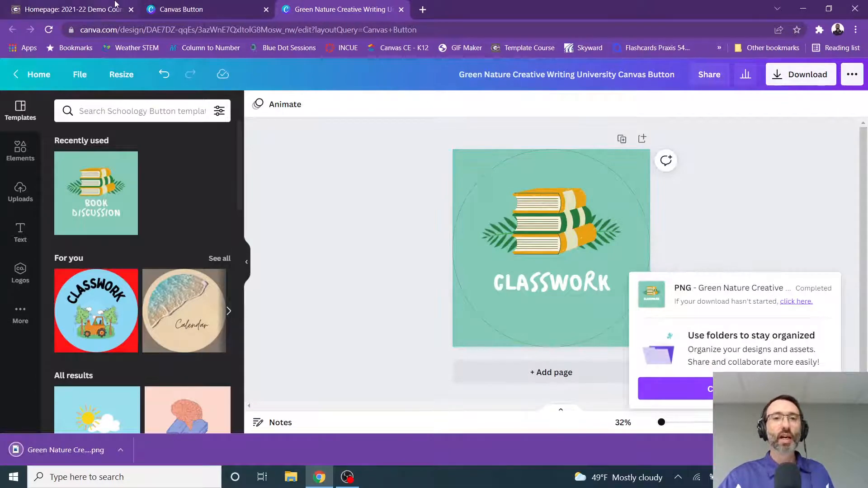
Upload the CLASSWORK PNG and insert it into the homepage below the modules sentence.
click(66, 9)
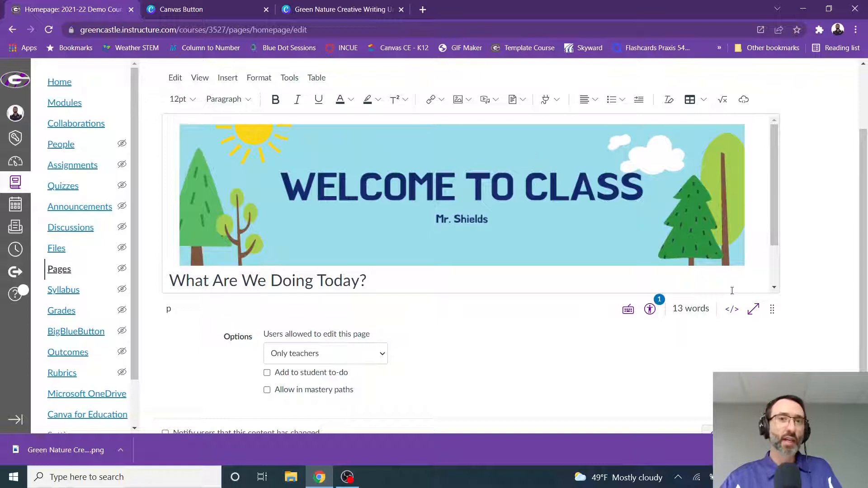
scroll(down, 3)
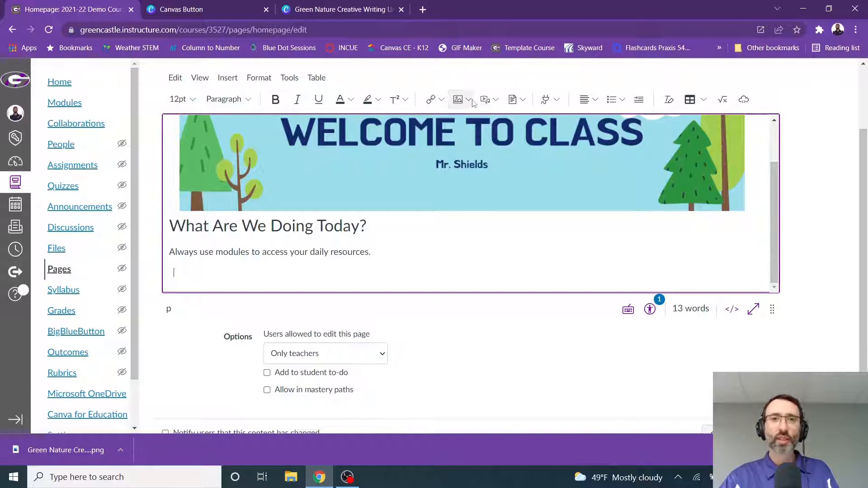
click(470, 100)
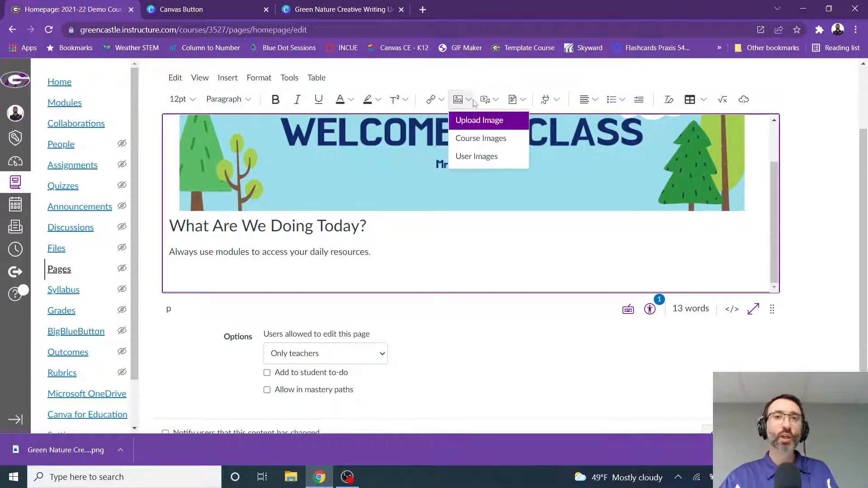
click(480, 120)
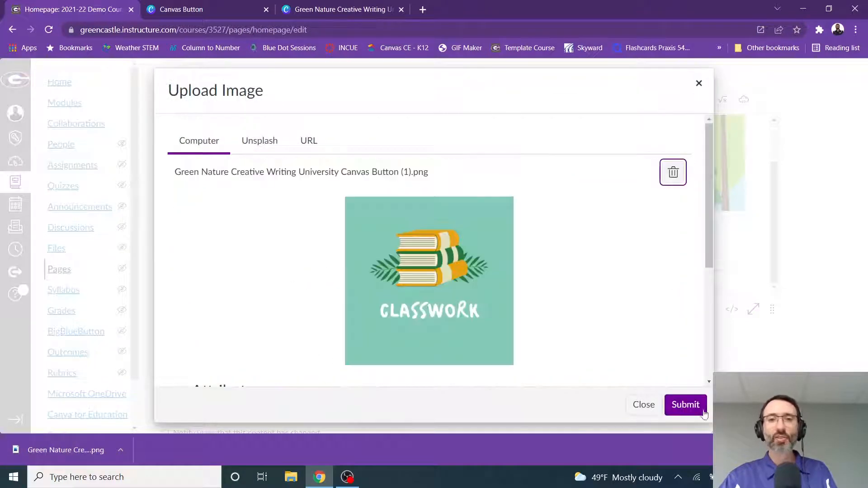
click(686, 406)
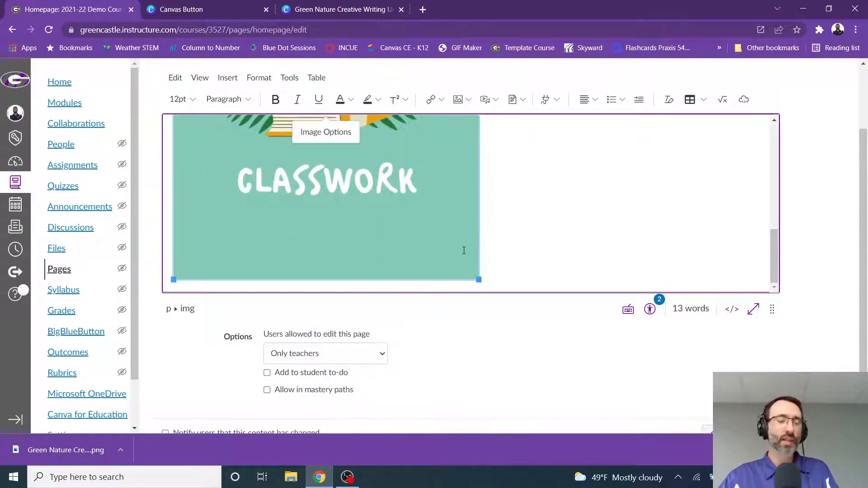
Shrink the button image to a small square and align it to the center.
drag(480, 279, 479, 279)
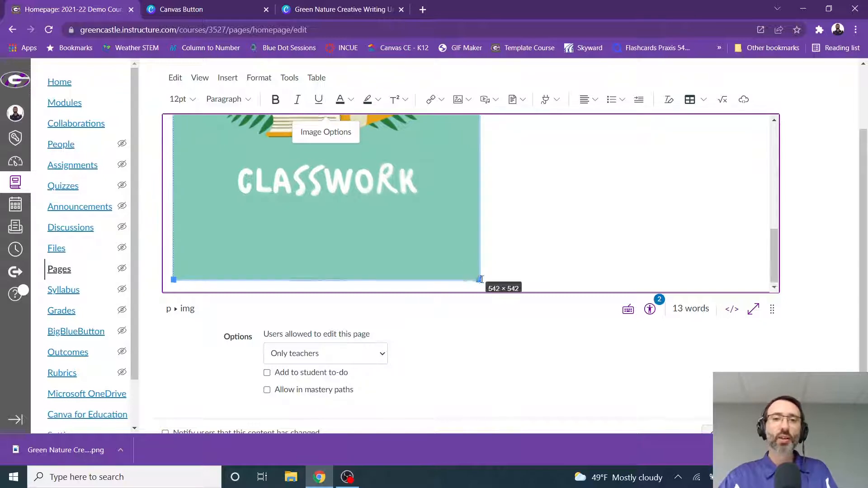
scroll(down, 3)
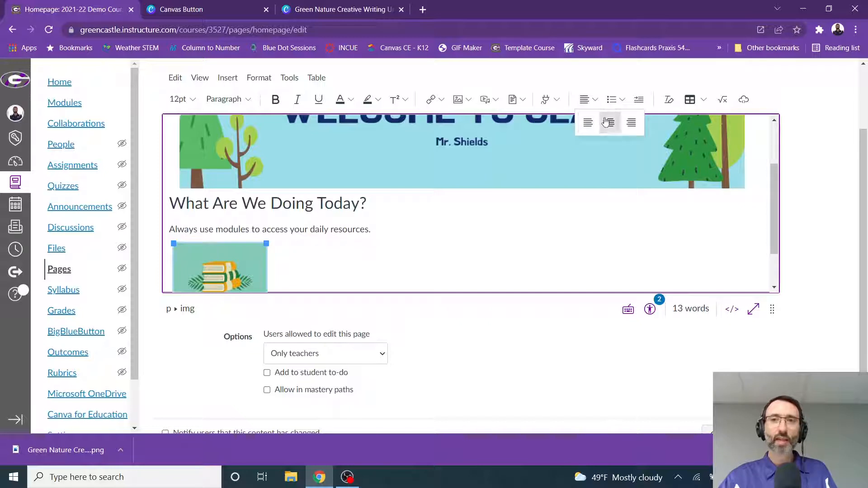
click(609, 122)
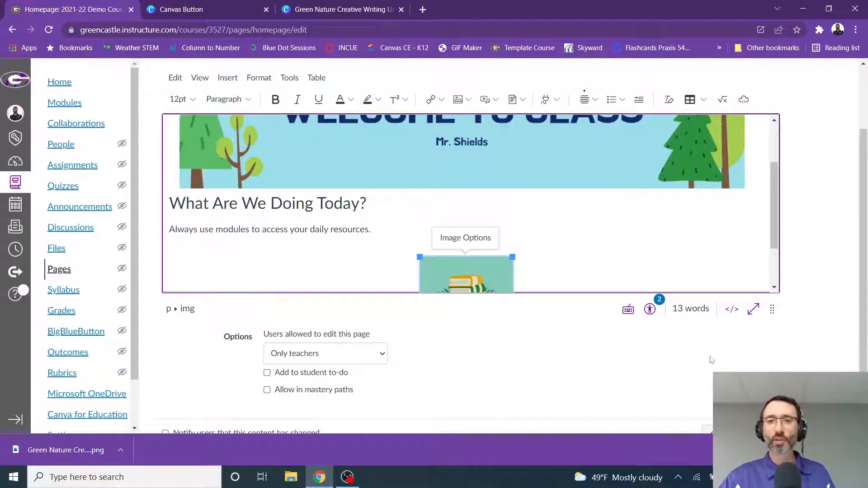
scroll(down, 3)
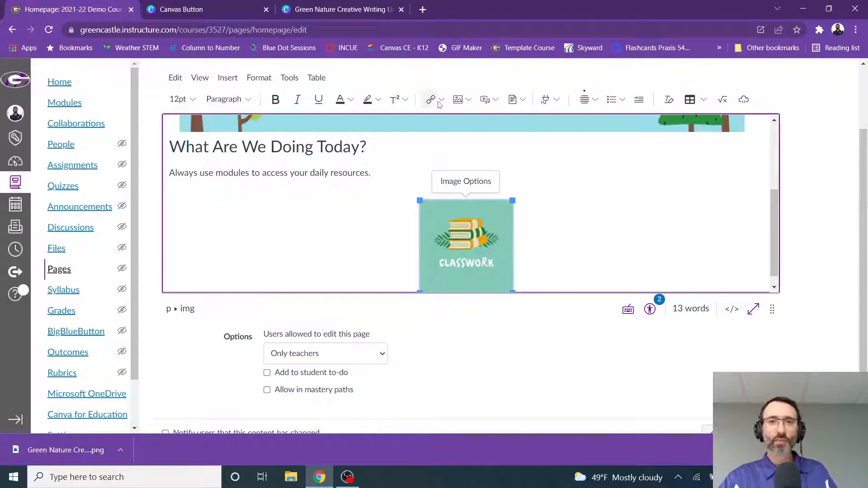
Add a course link on the image pointing to a module from the Modules list.
click(442, 100)
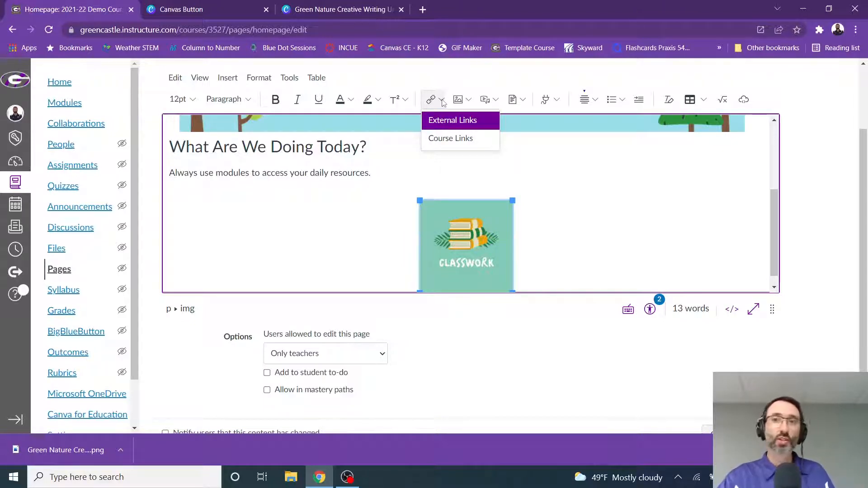
mouse_move(443, 102)
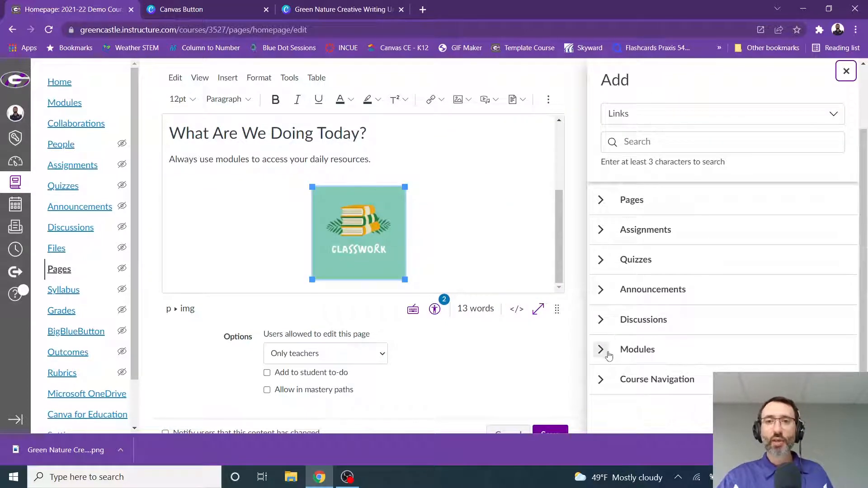
click(600, 349)
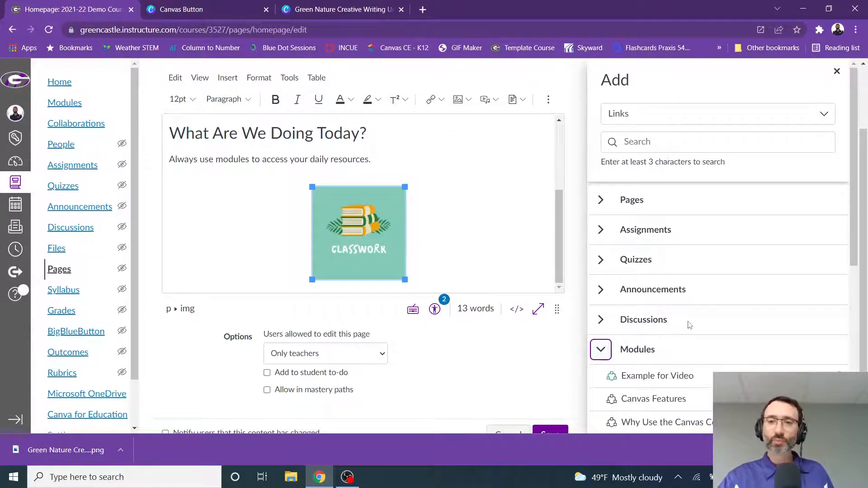
scroll(down, 3)
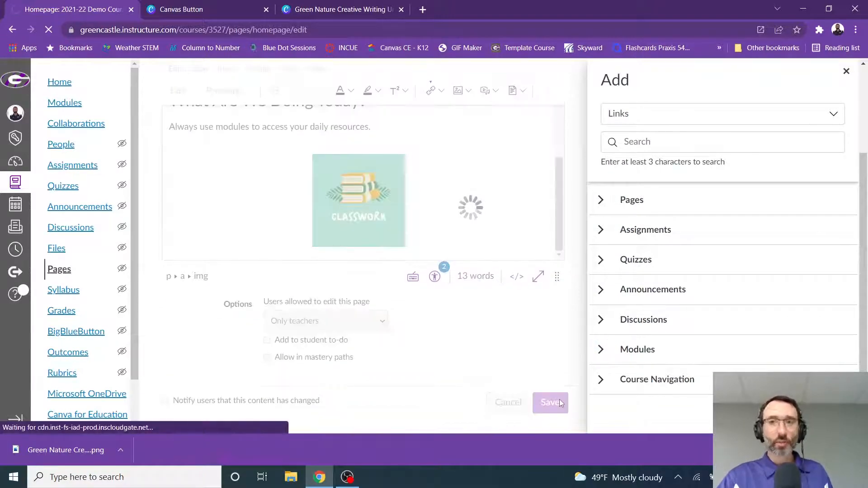
Save the homepage, follow the CLASSWORK button to its module, then return Home.
click(550, 403)
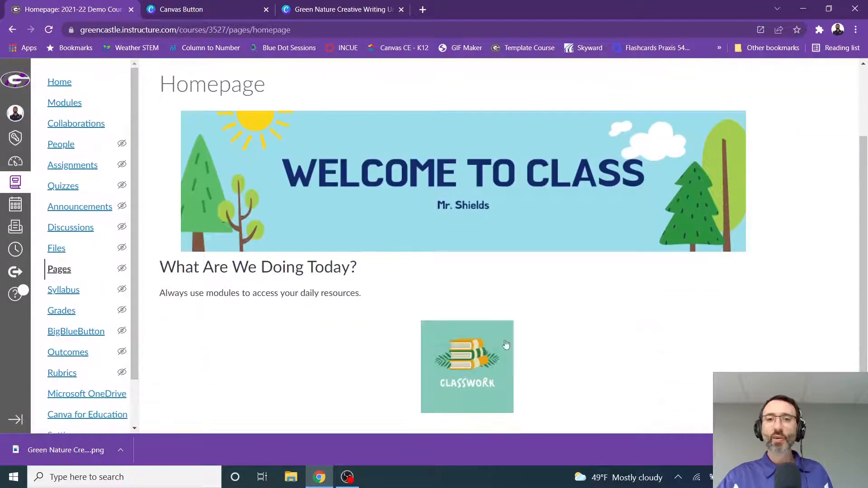
click(467, 366)
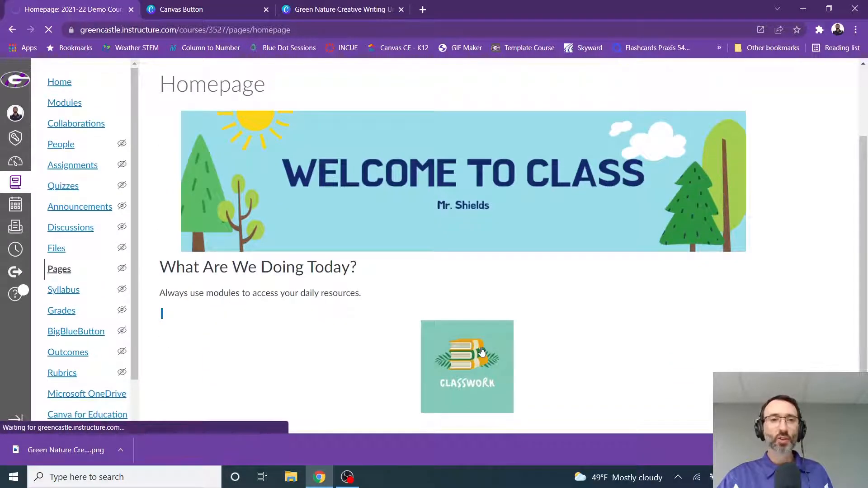
click(467, 366)
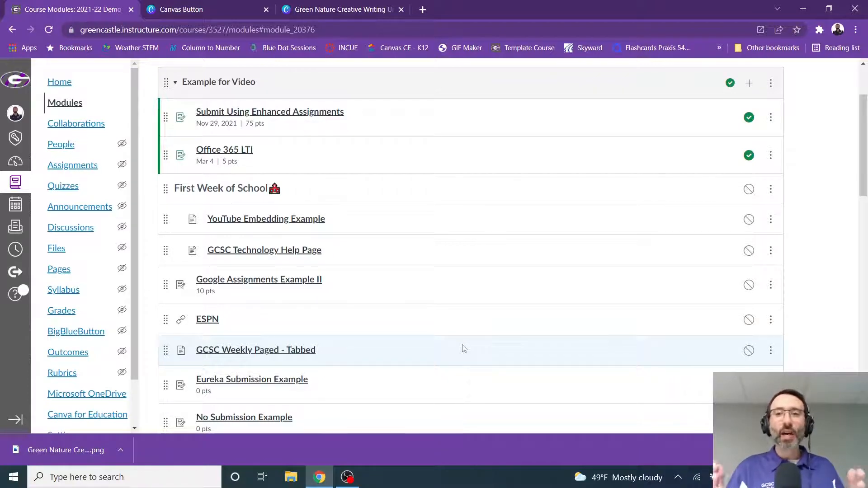
mouse_move(626, 294)
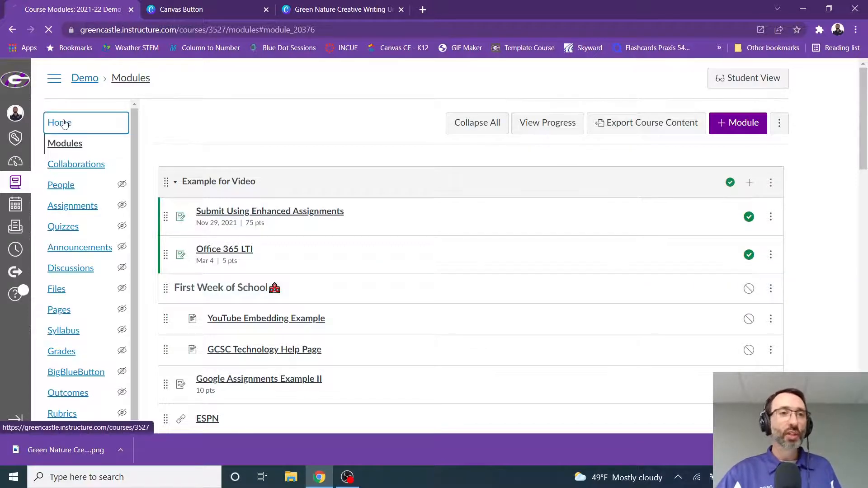
click(60, 122)
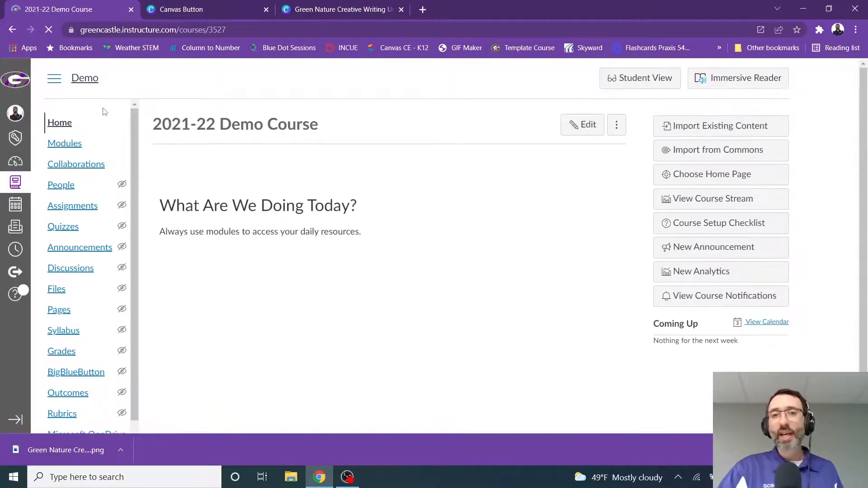